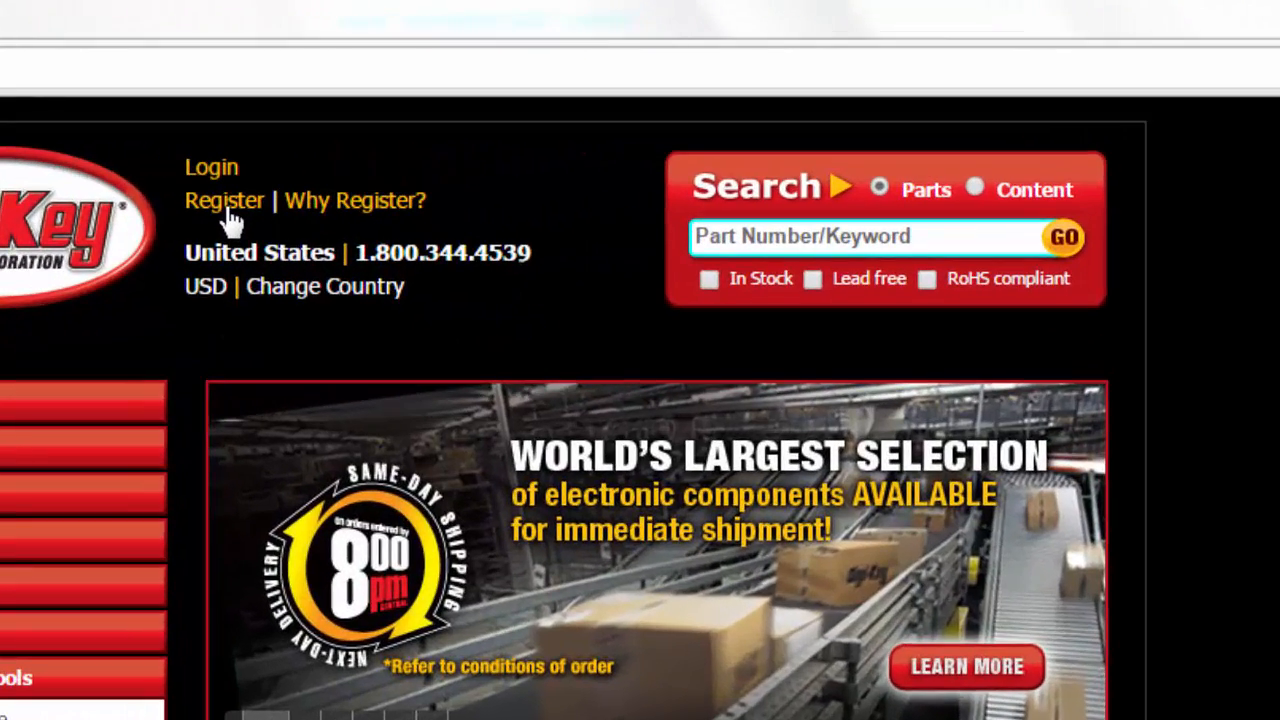
Step: Navigate from the Digi-Key home page to the new-account registration form
click(224, 200)
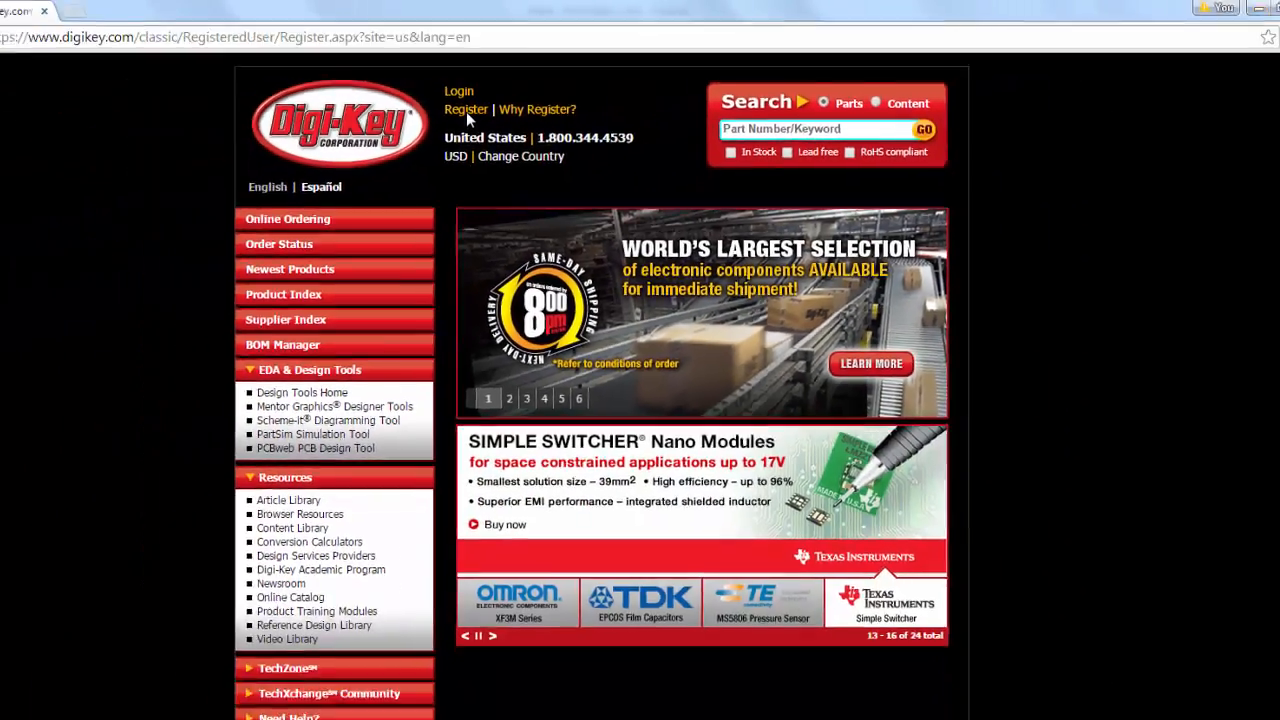
click(466, 108)
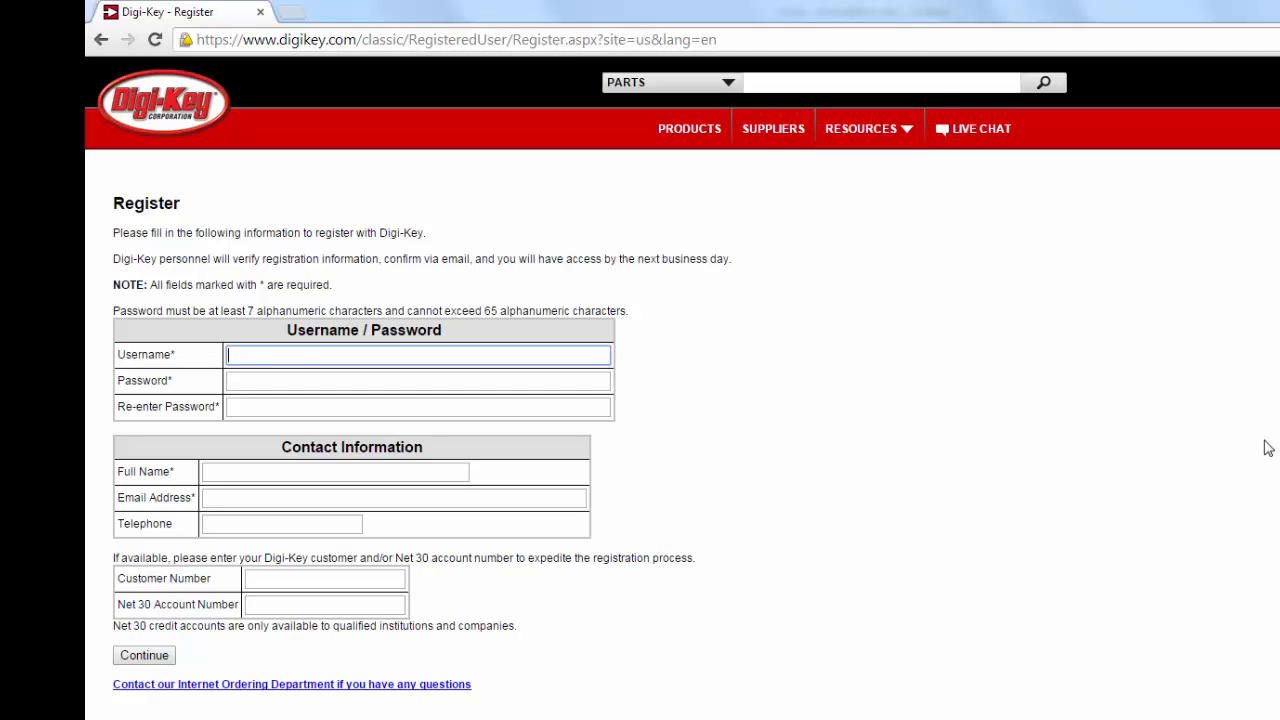
Step: Enter the username AGreatStudent and a password, ready to confirm it
text(AGreatStudent)
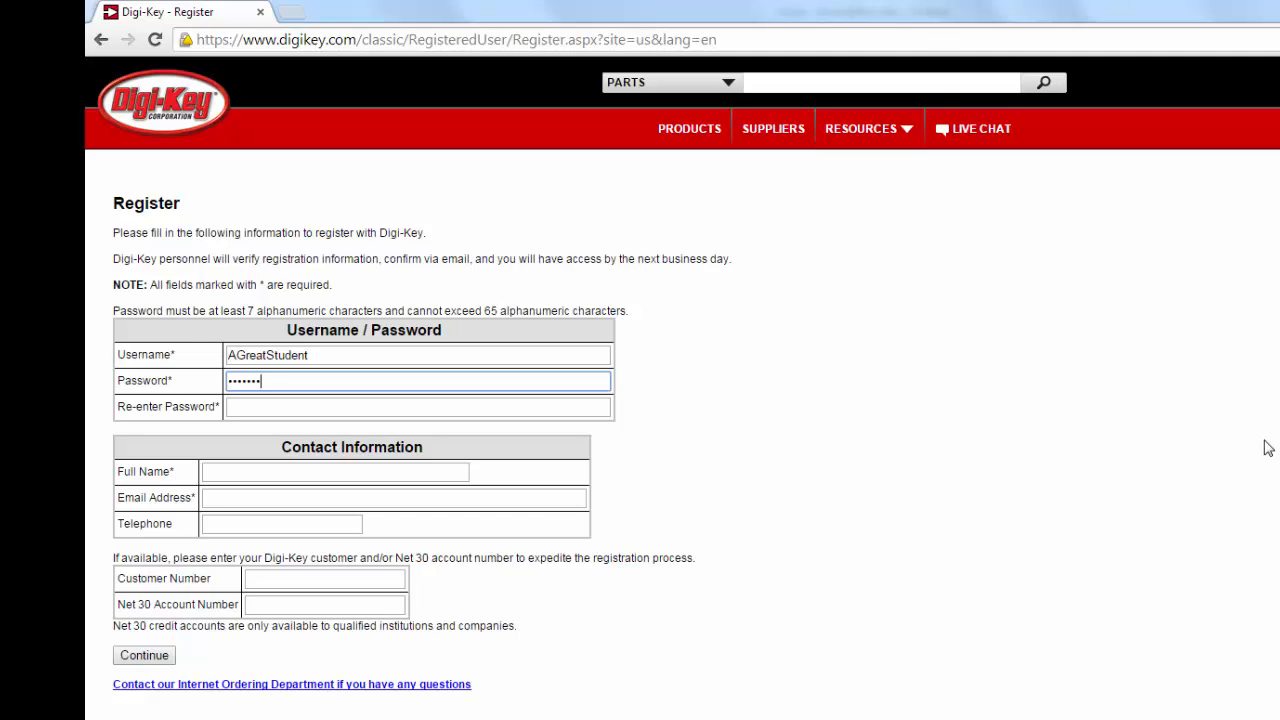
click(416, 406)
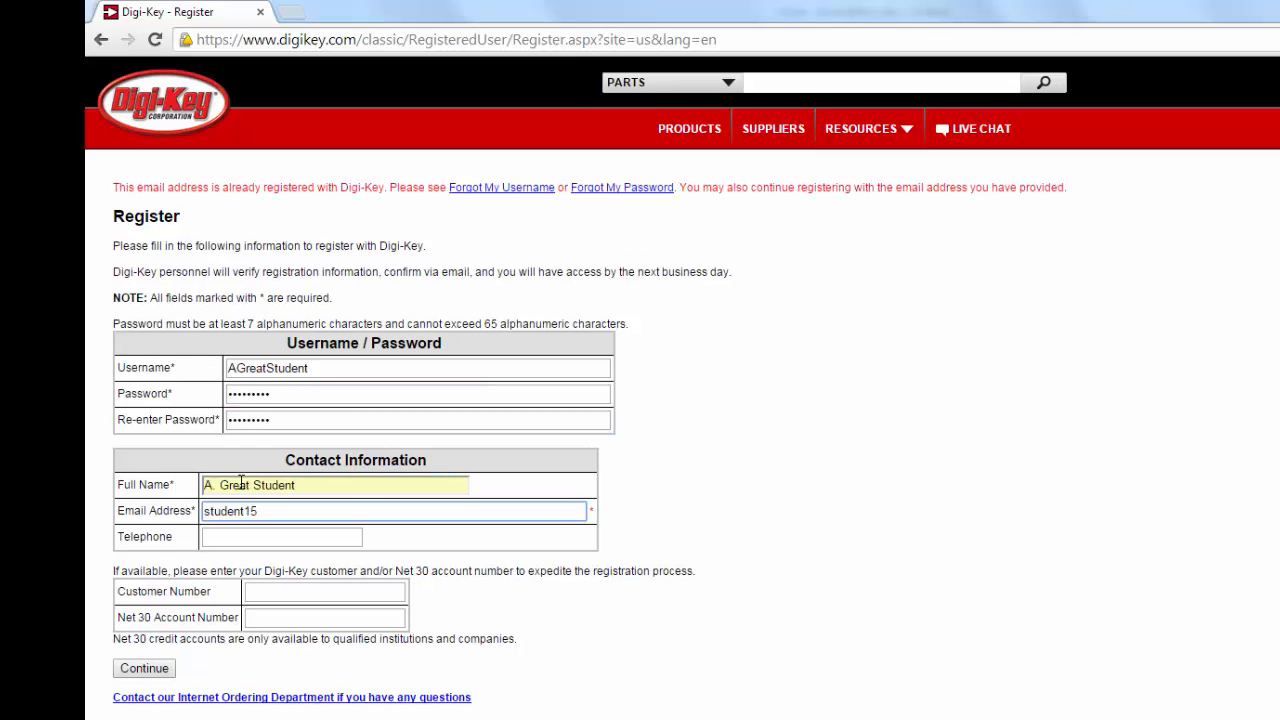
text(@lbcc.com)
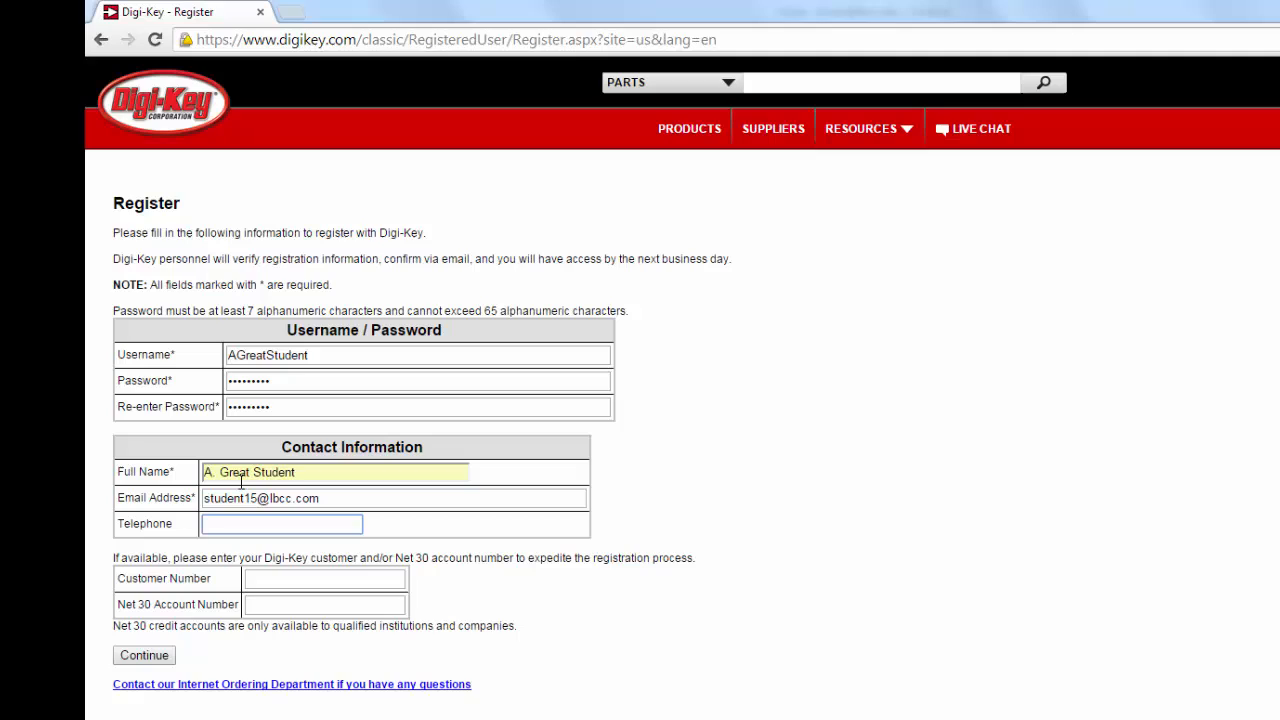
text(562-)
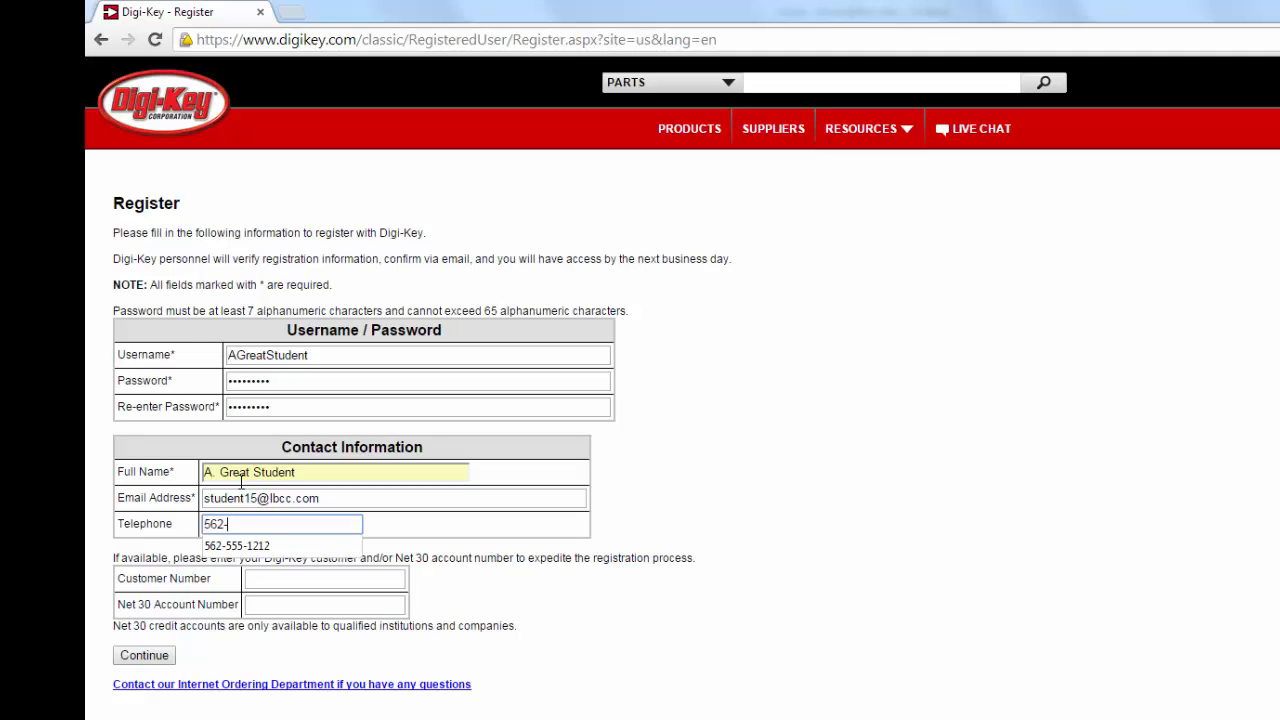
text(555-121)
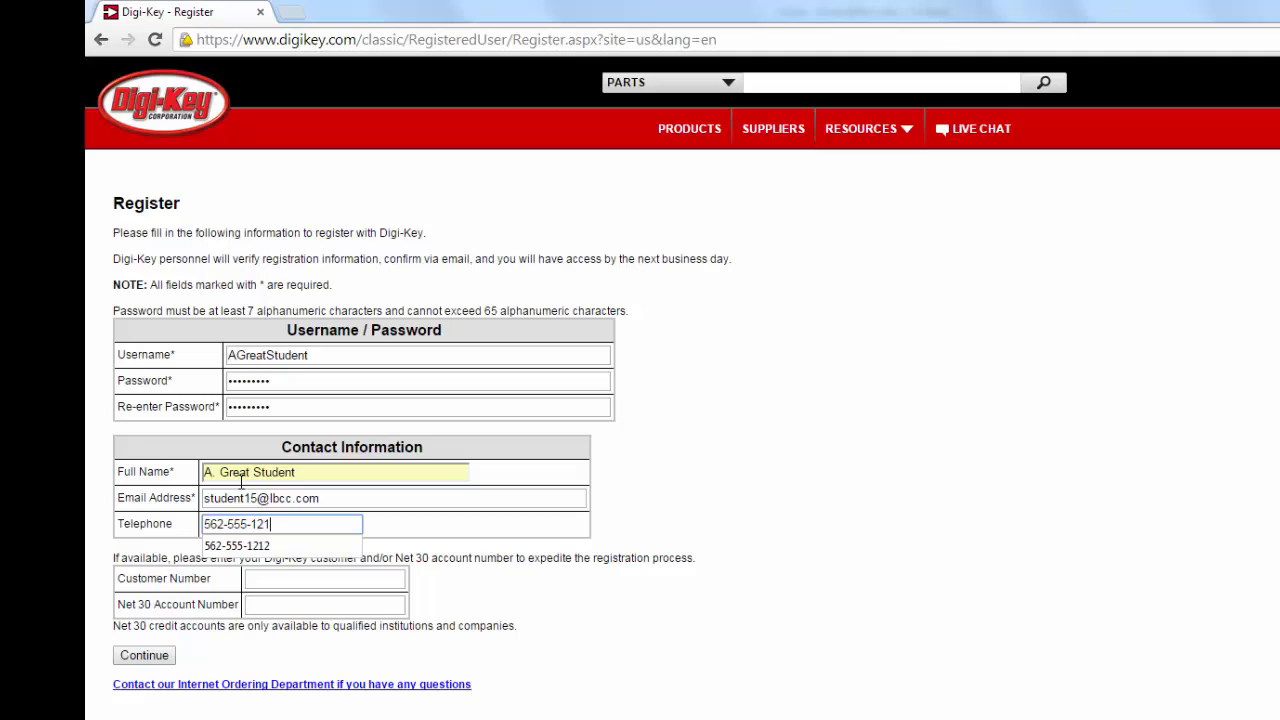
click(324, 578)
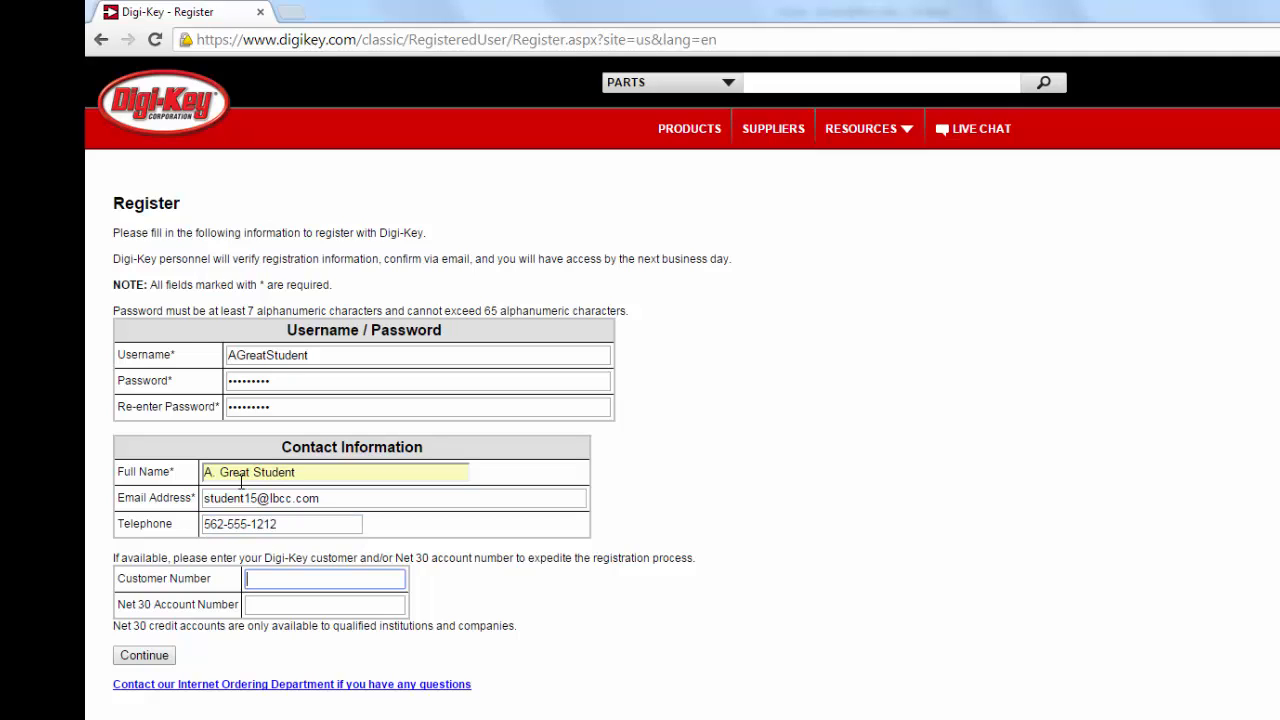
click(324, 604)
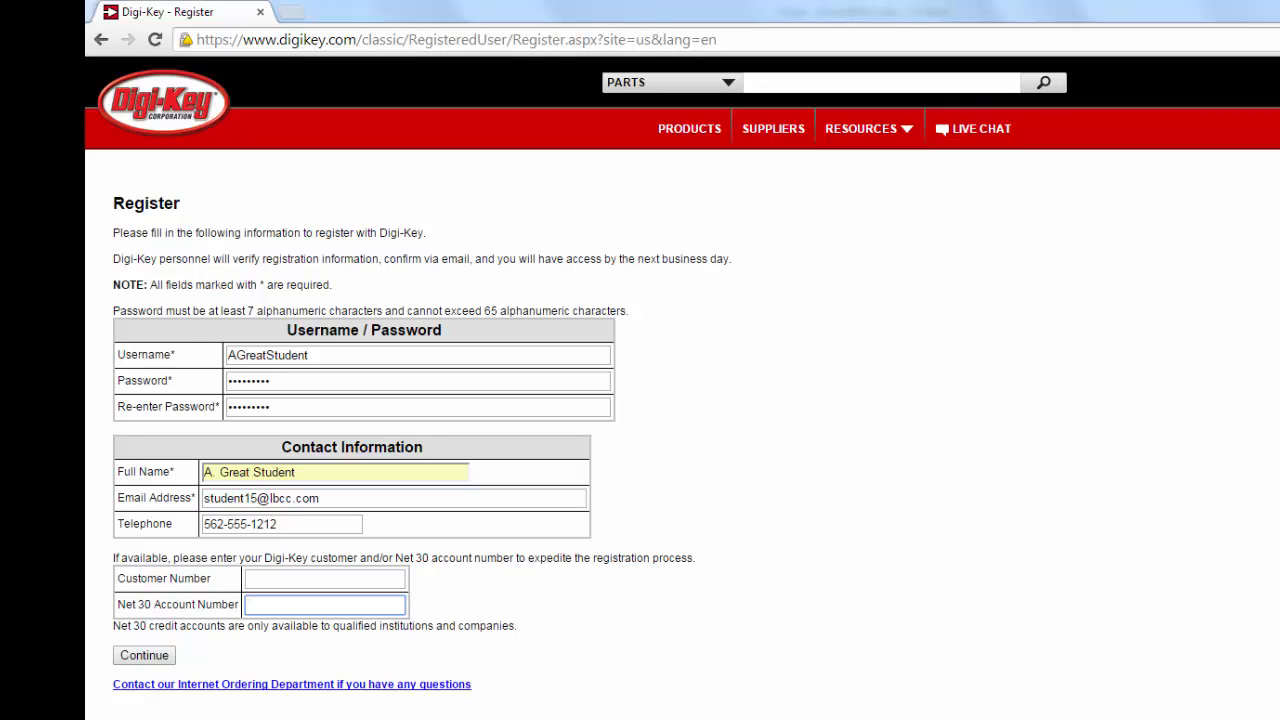
Step: Submit the registration details to reach the User Info summary and Shipping Info form
click(144, 656)
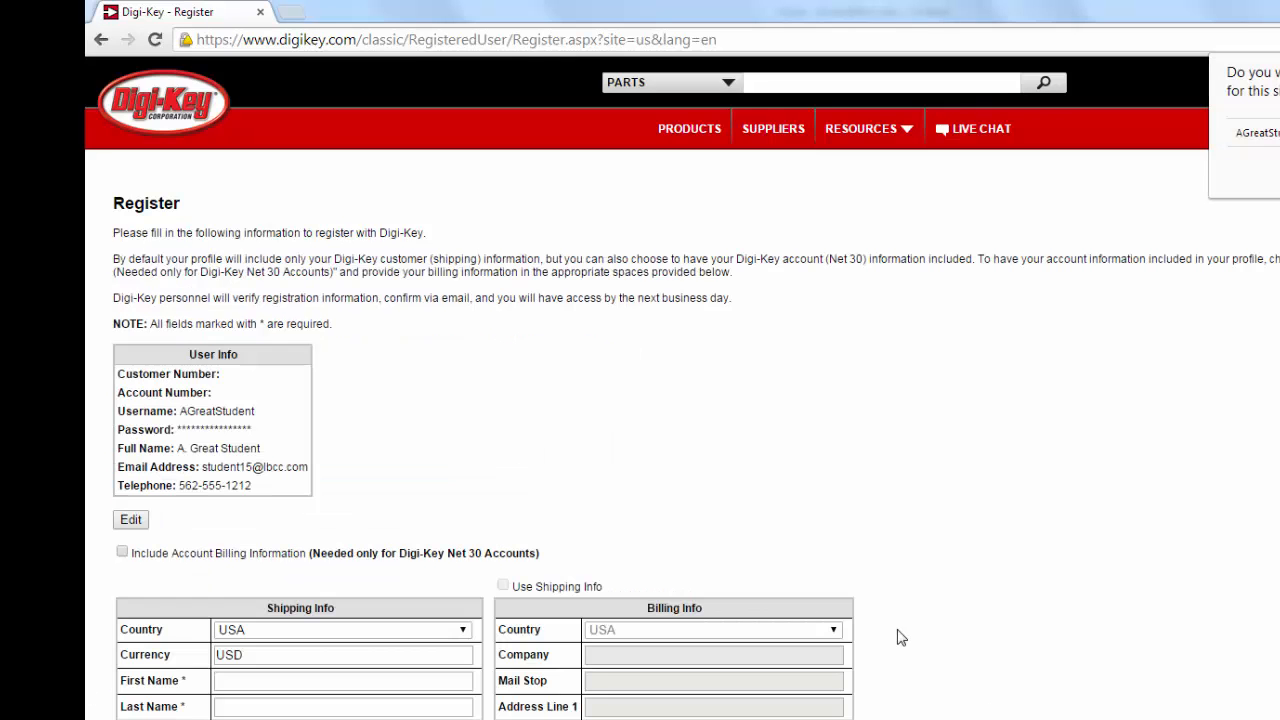
scroll(down, 3)
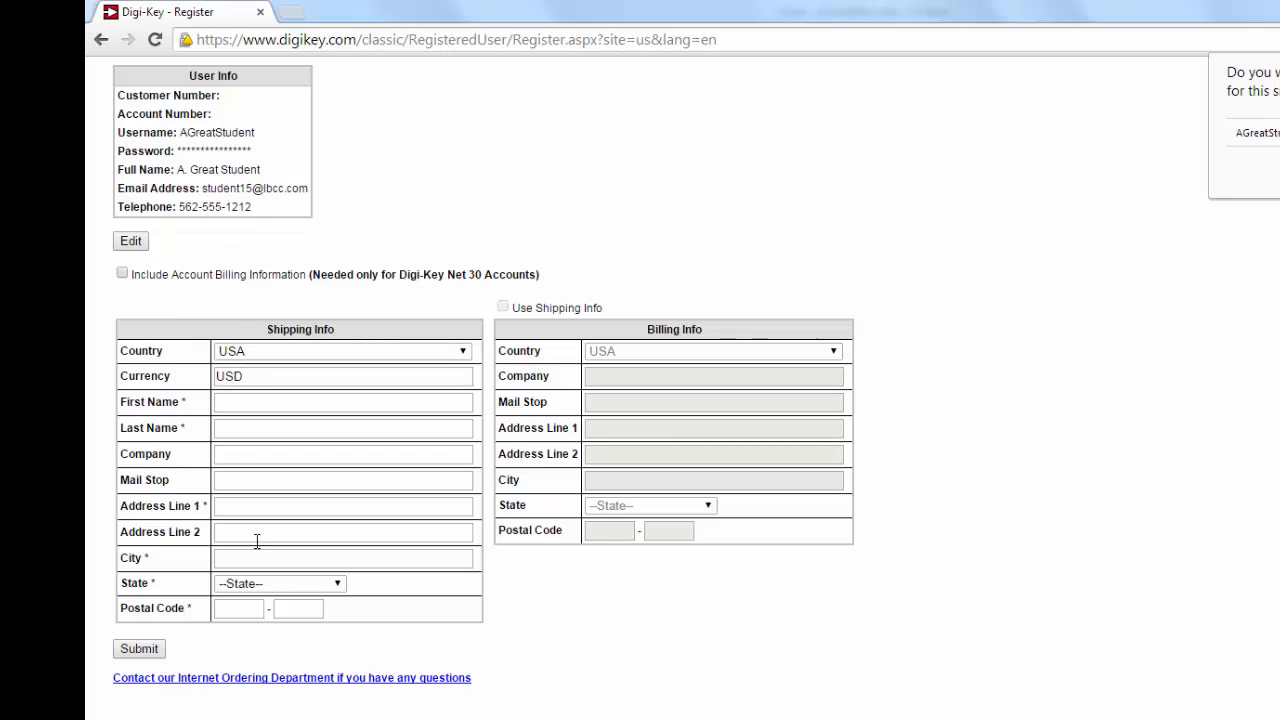
mouse_move(258, 412)
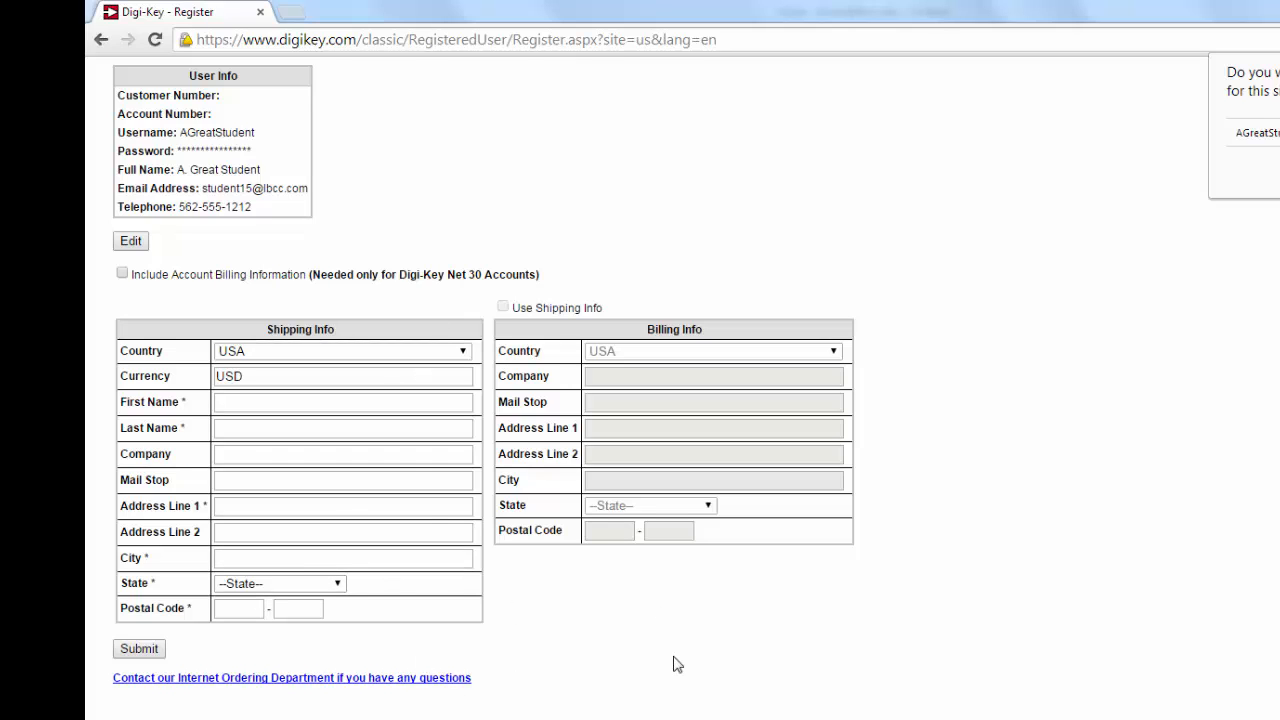
mouse_move(942, 586)
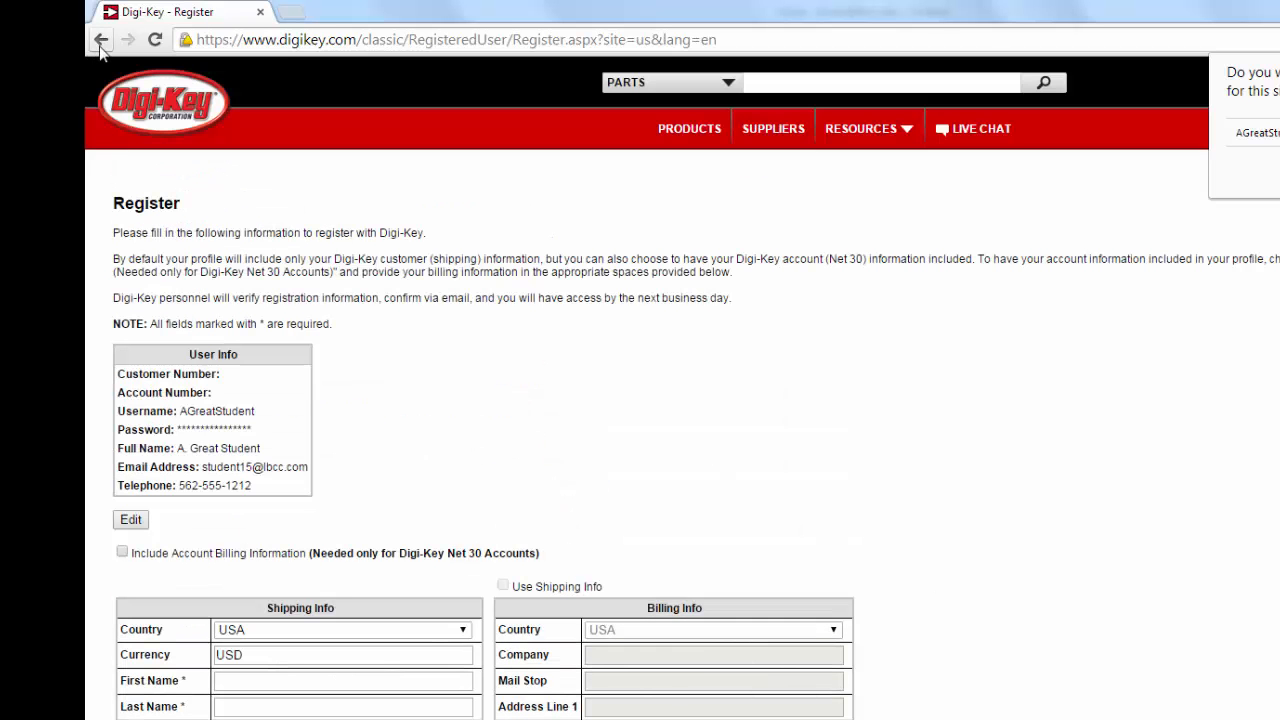
mouse_move(616, 390)
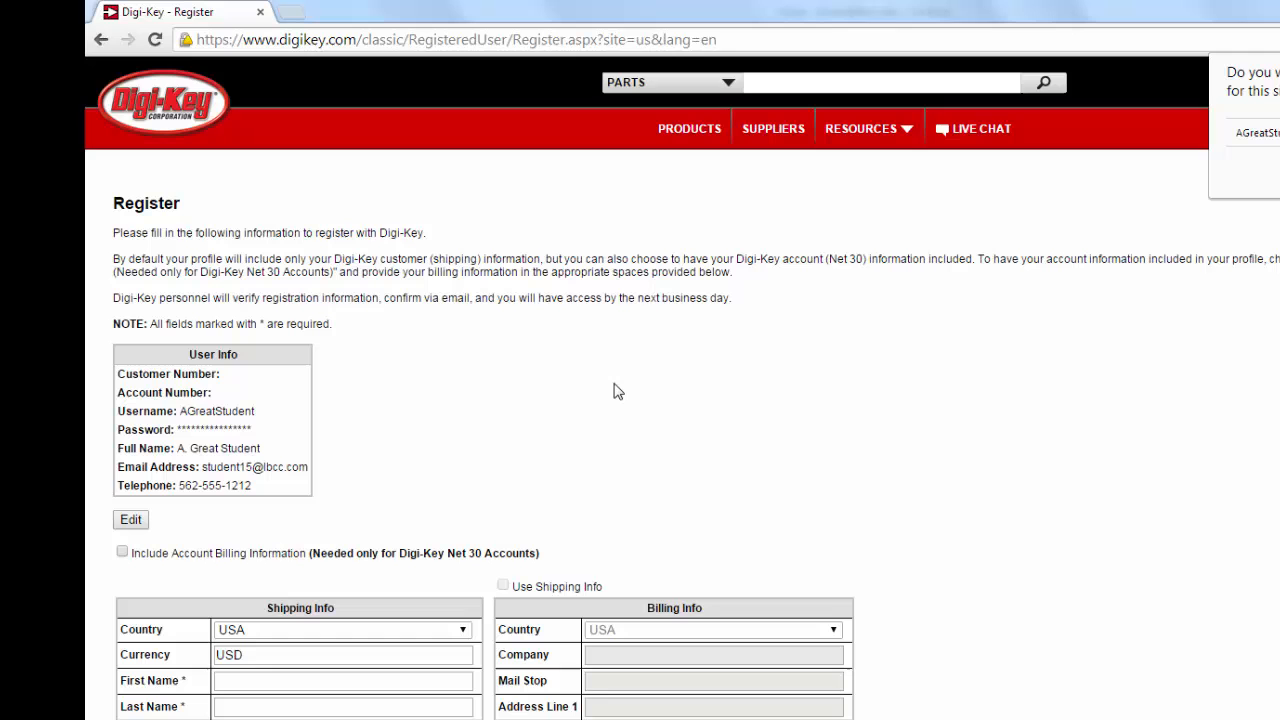